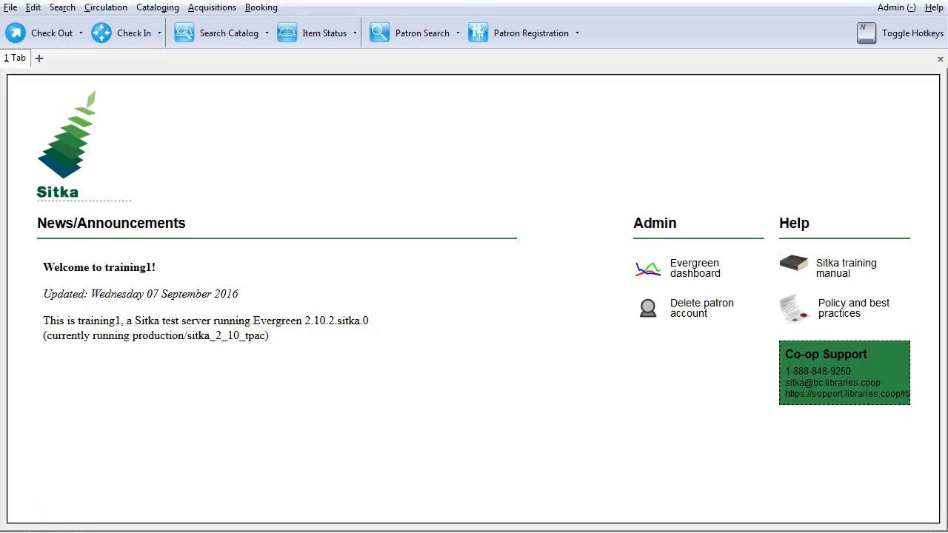
mouse_move(422, 32)
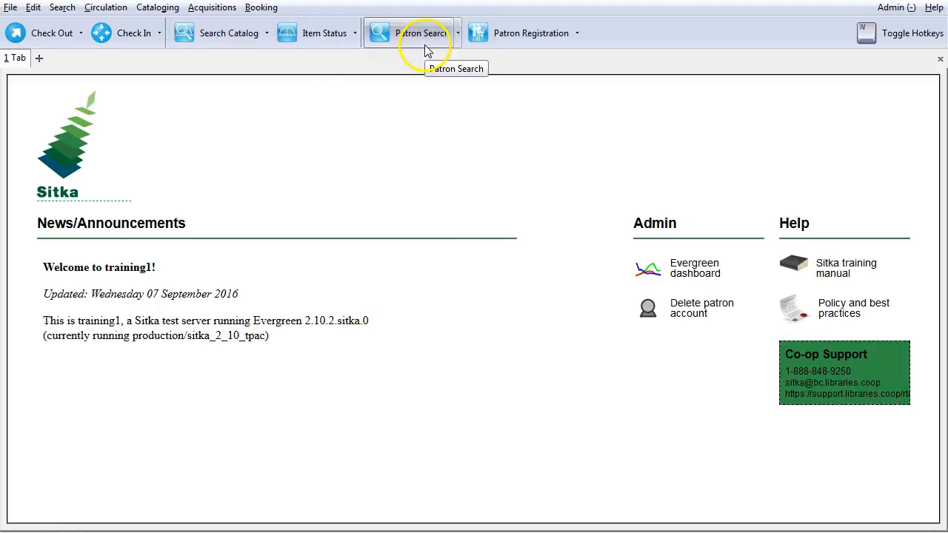
mouse_move(50, 32)
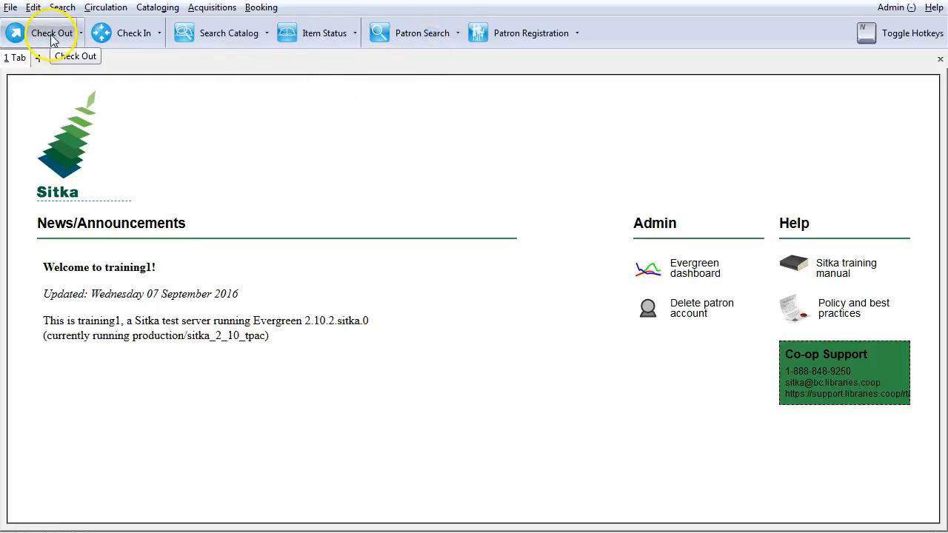
left_click(50, 33)
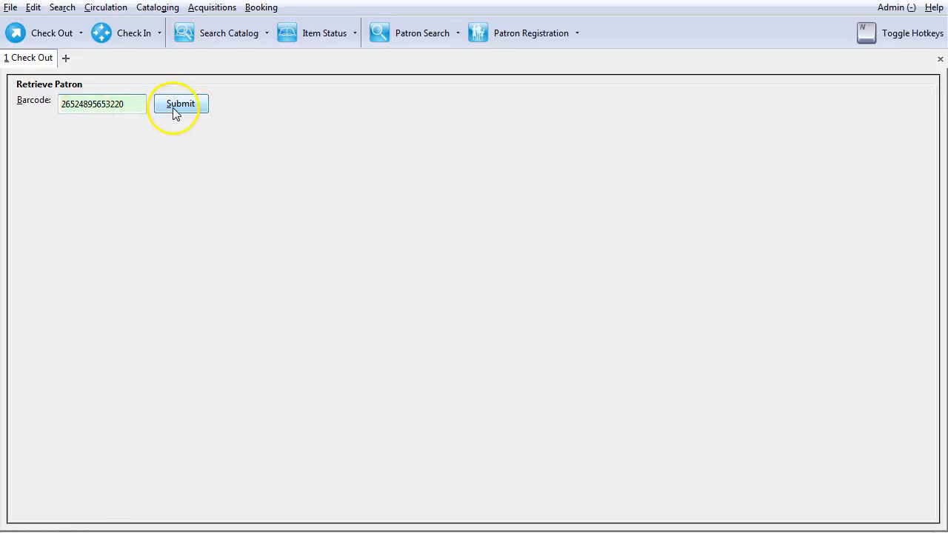
left_click(181, 103)
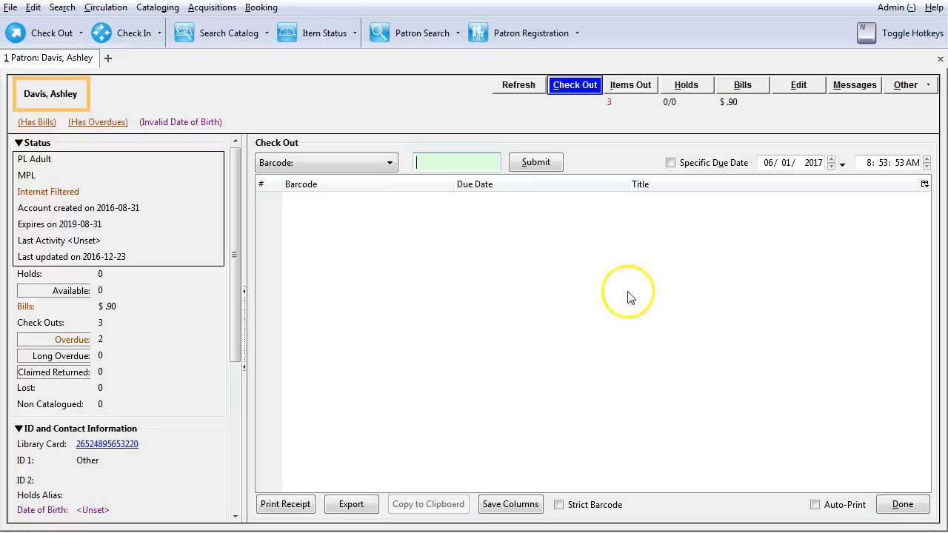
Open the patron's Triggered Event Log from the Other menu.
left_click(906, 84)
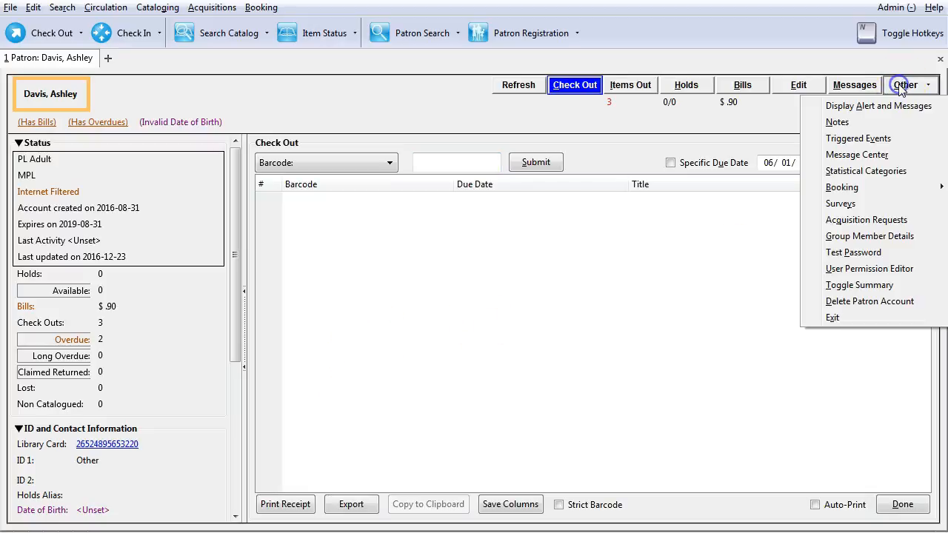
mouse_move(854, 147)
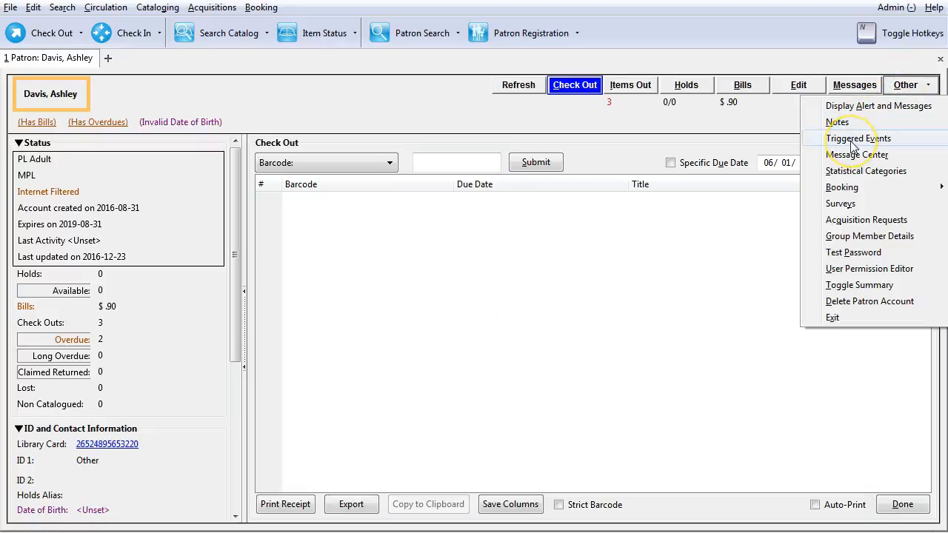
left_click(858, 138)
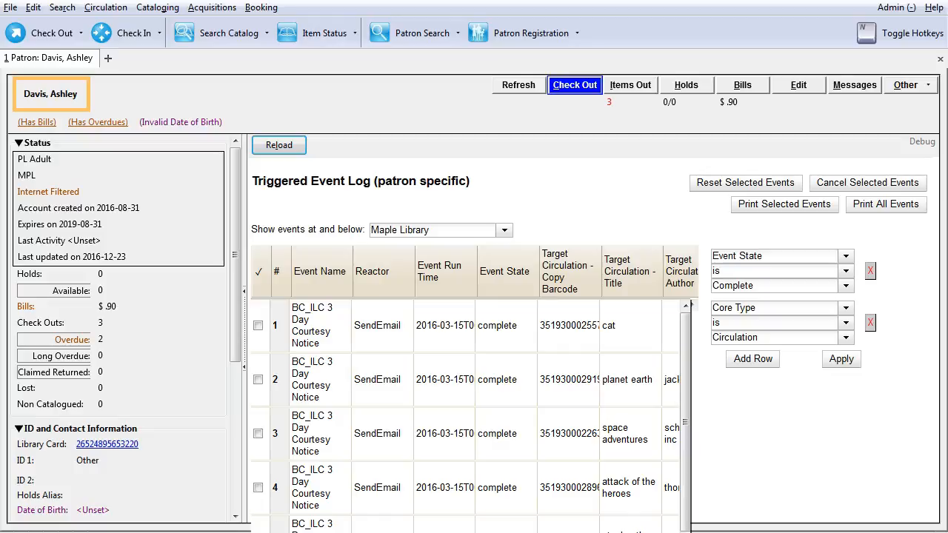
Filter the event log to Event State Pending and Core Type Hold.
left_click(777, 285)
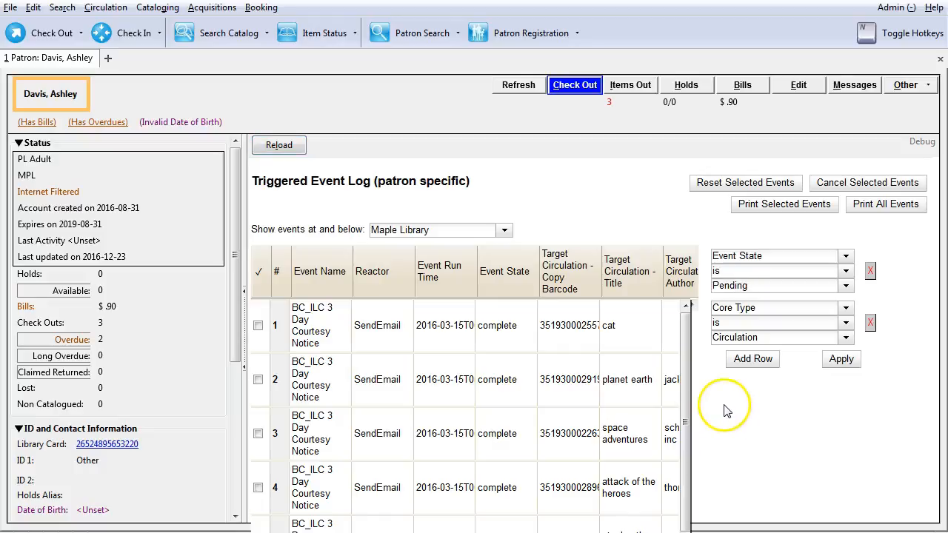
mouse_move(729, 412)
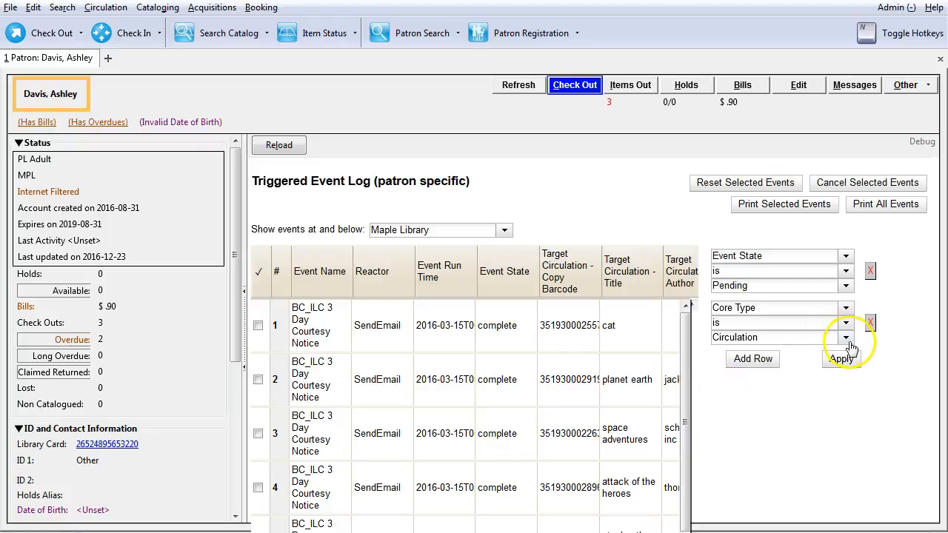
left_click(846, 338)
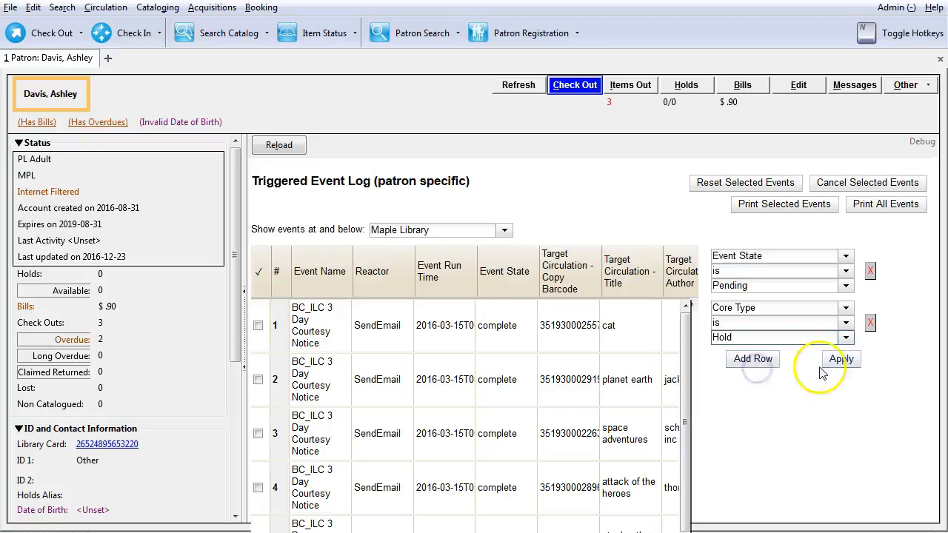
left_click(841, 360)
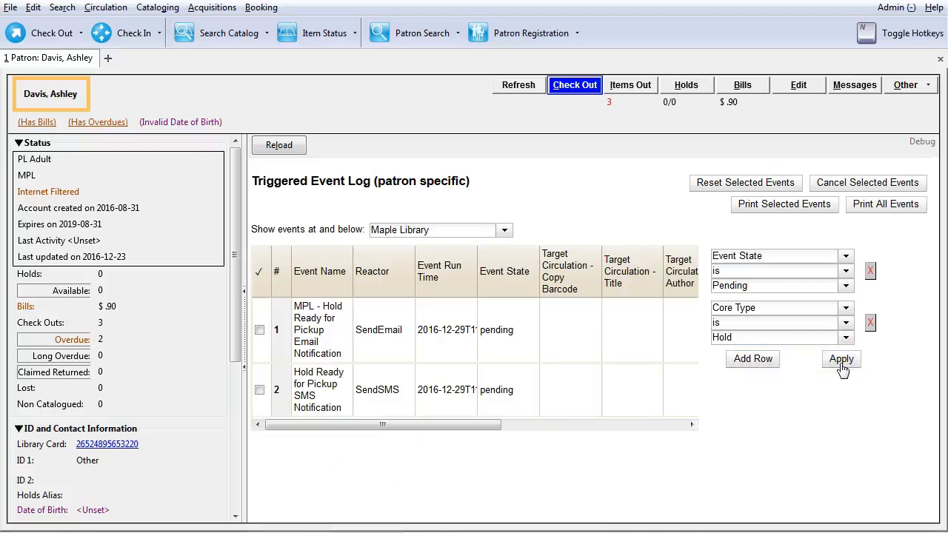
mouse_move(837, 369)
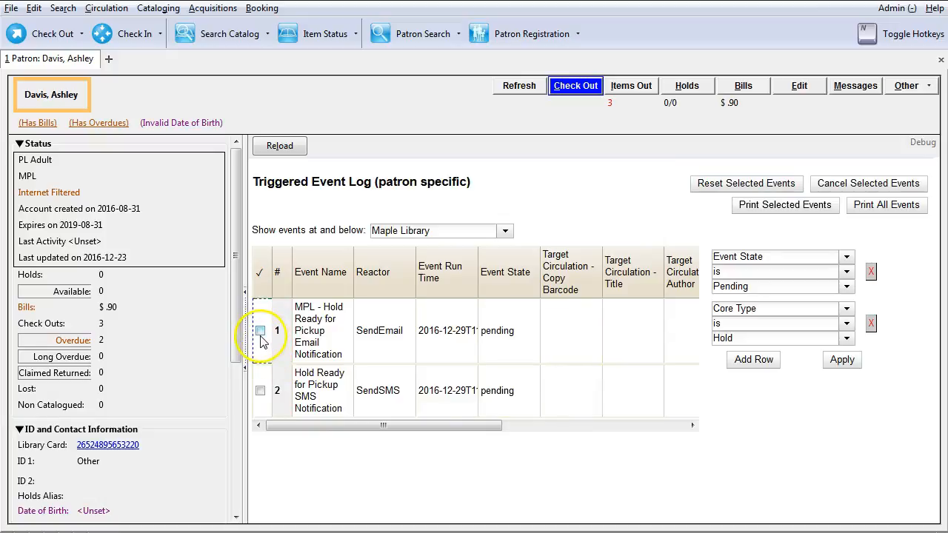
Select row 1, the MPL - Hold Ready for Pickup Email Notification event.
left_click(261, 330)
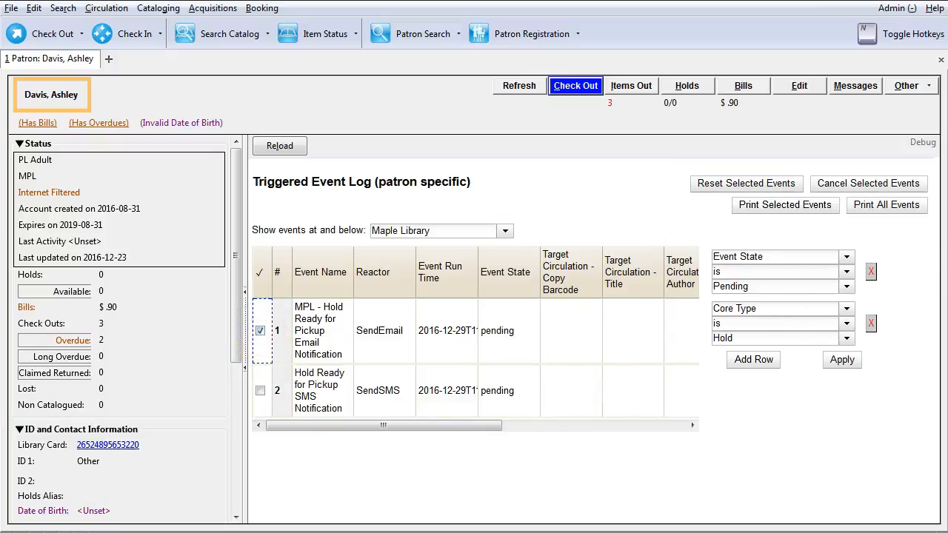